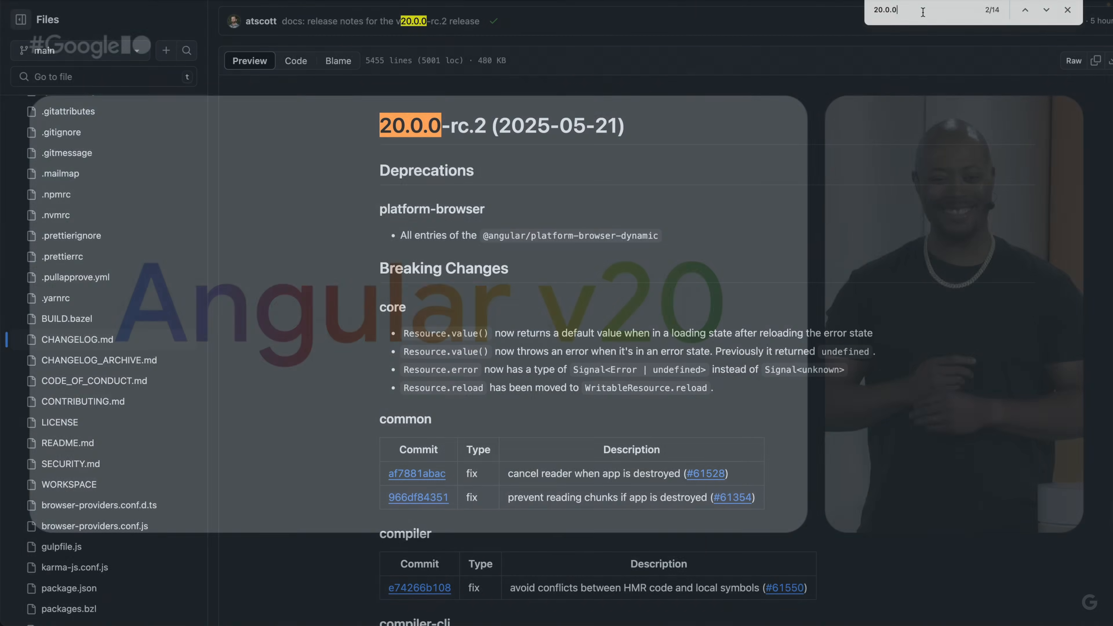
# Read down the 20.0.0 matches in CHANGELOG.md and jump to the 20.0.0-next.9 breaking changes
pyautogui.scroll(-3)
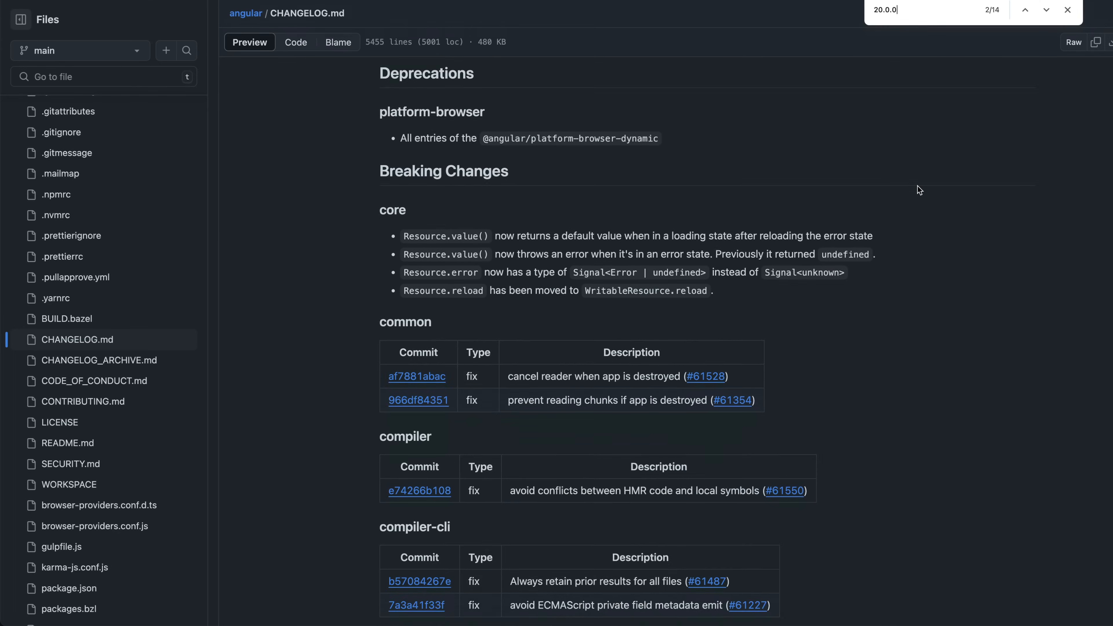
pyautogui.scroll(-3)
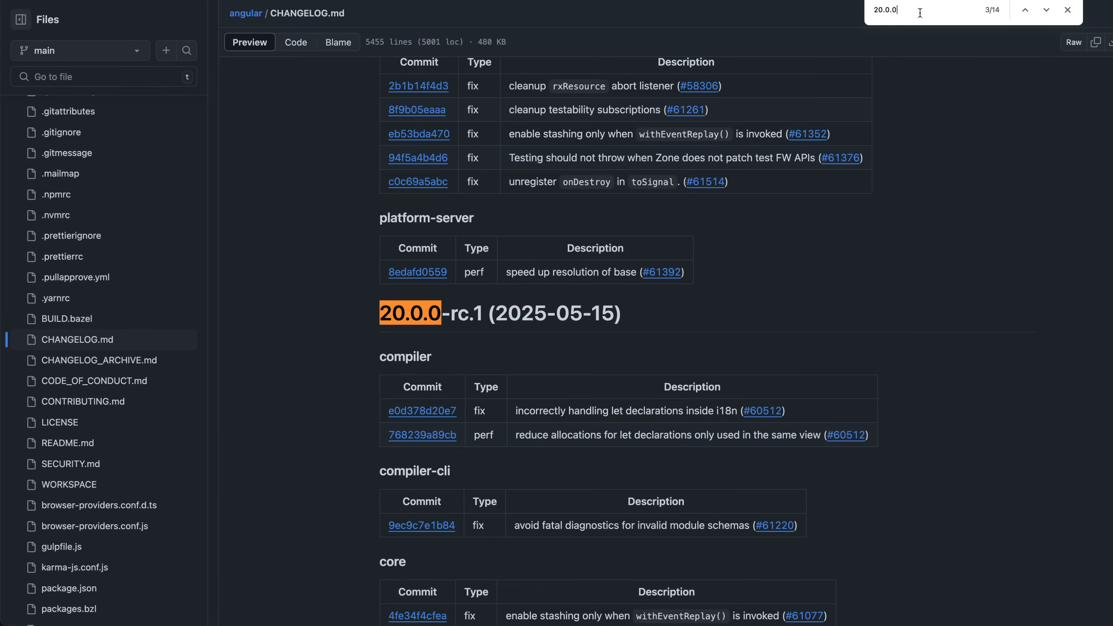
pyautogui.scroll(-3)
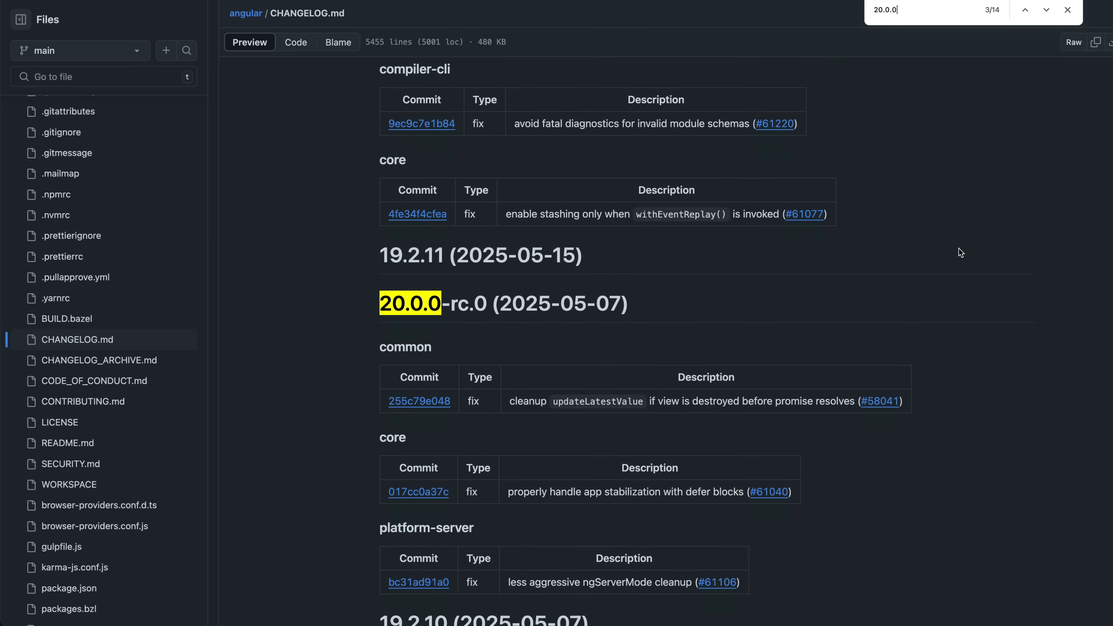
pyautogui.scroll(-3)
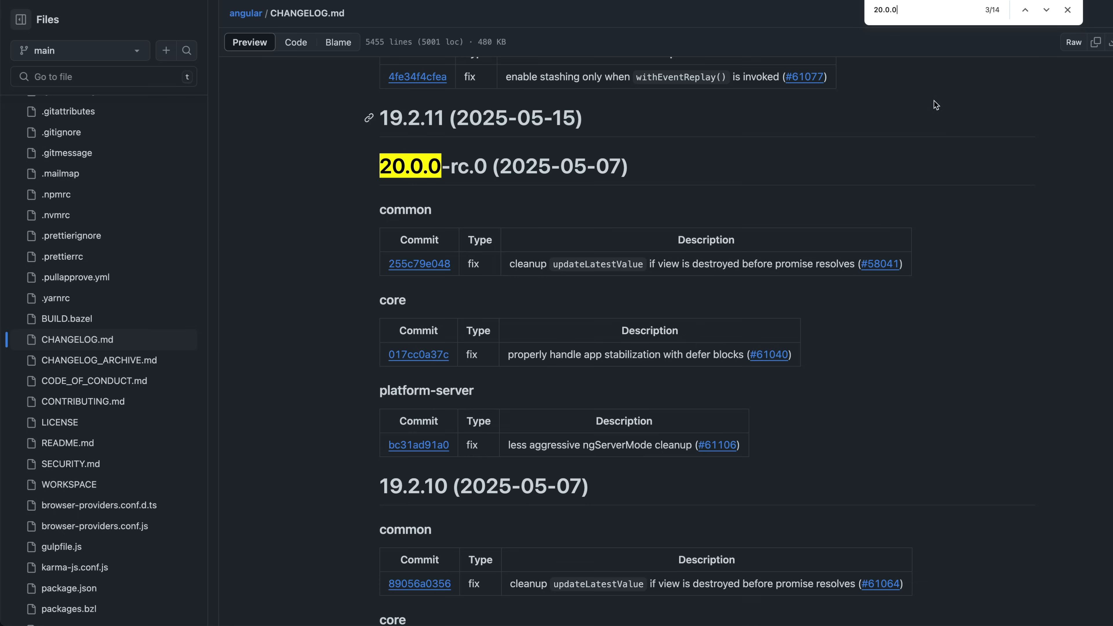
pyautogui.click(1024, 10)
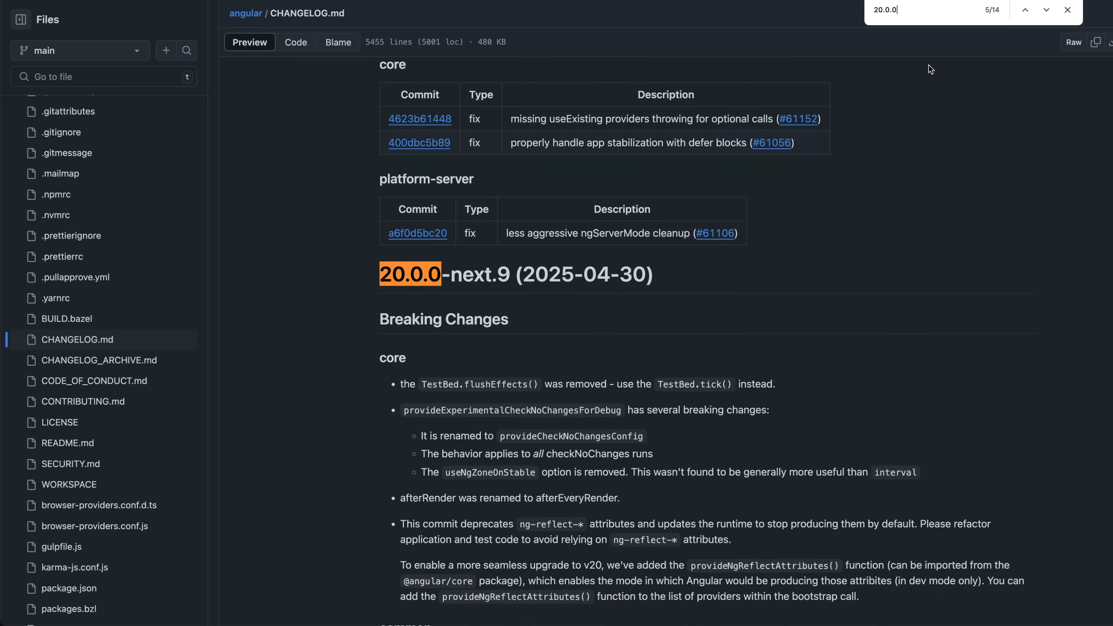
pyautogui.scroll(-3)
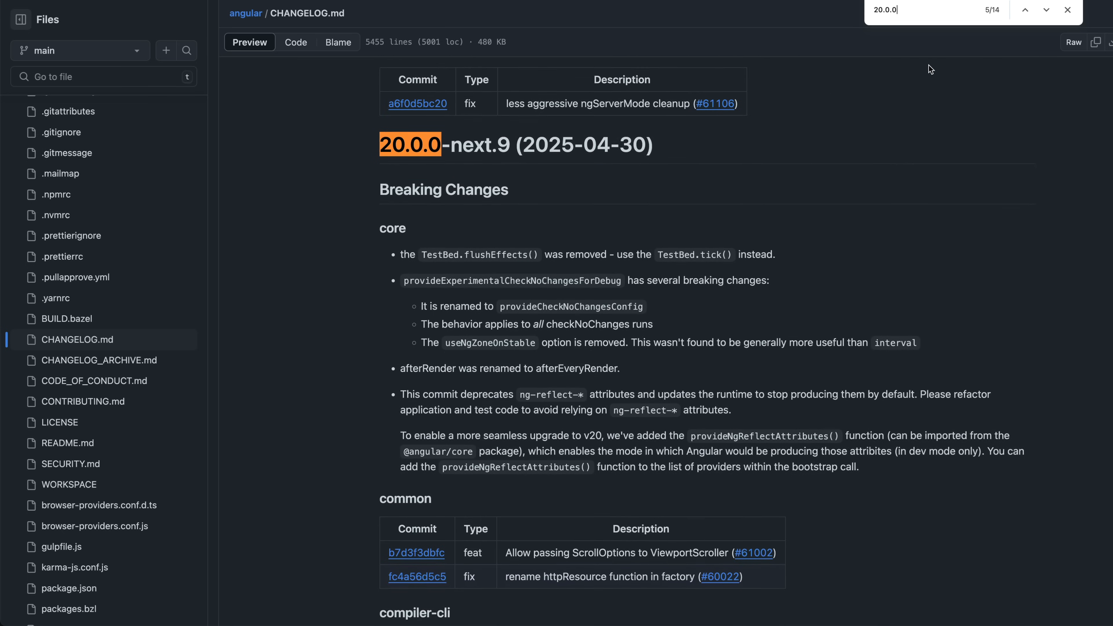
pyautogui.scroll(-3)
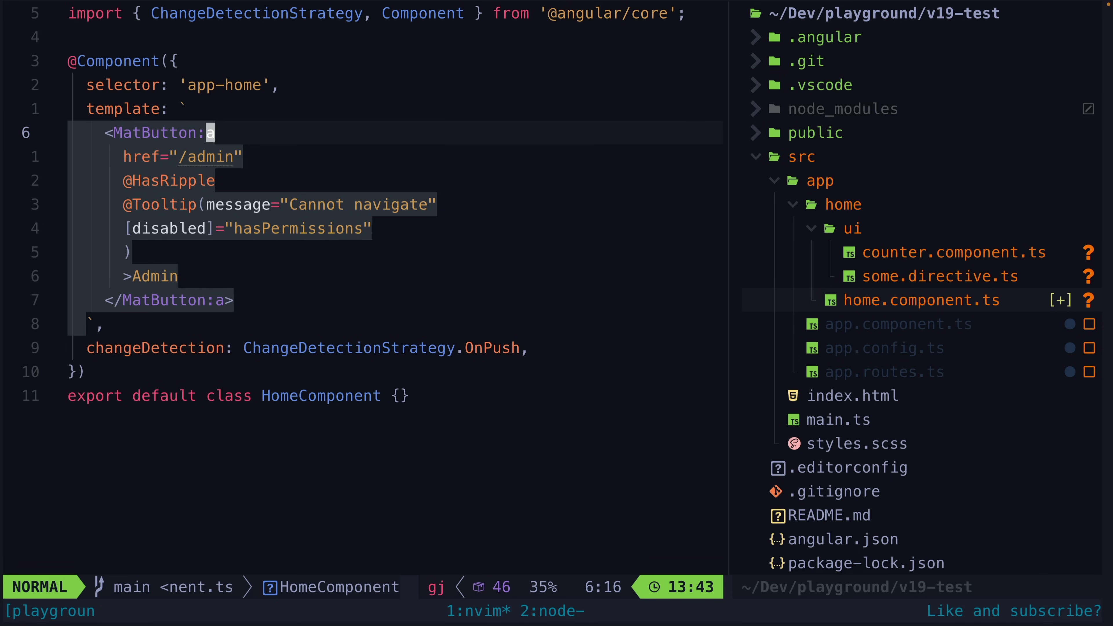
# Advance to the snippet with effect(), linkedSignal(), toSignal() and toObservable() one per line
pyautogui.press('d')
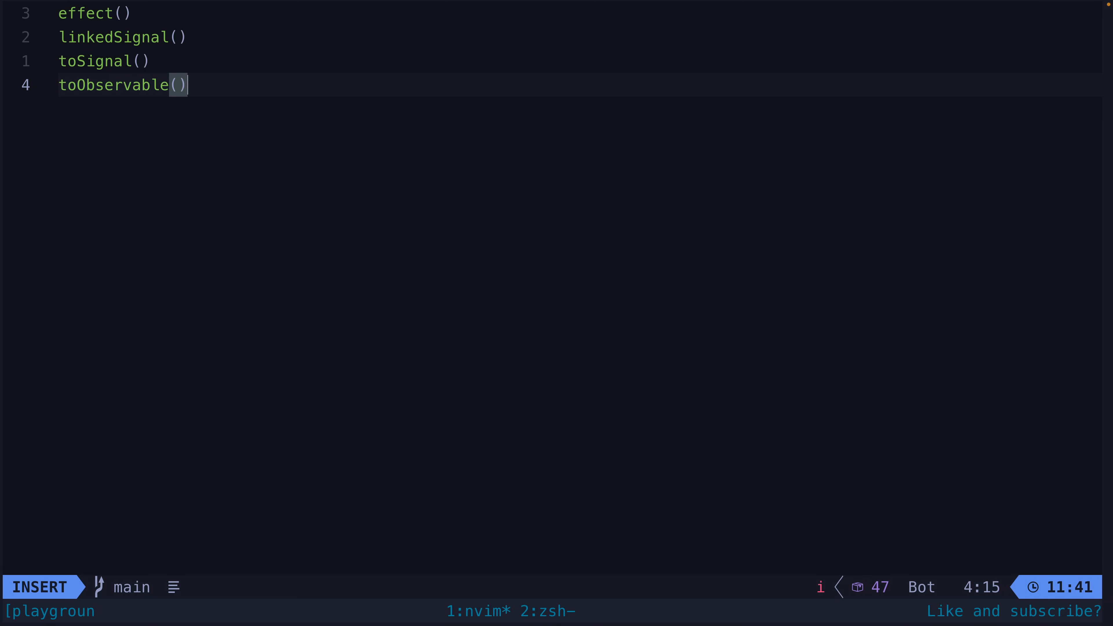
# Show the afterNextRender/afterEveryRender snippet and highlight its 'renamed from afterRender' comment line
pyautogui.press('Escape')
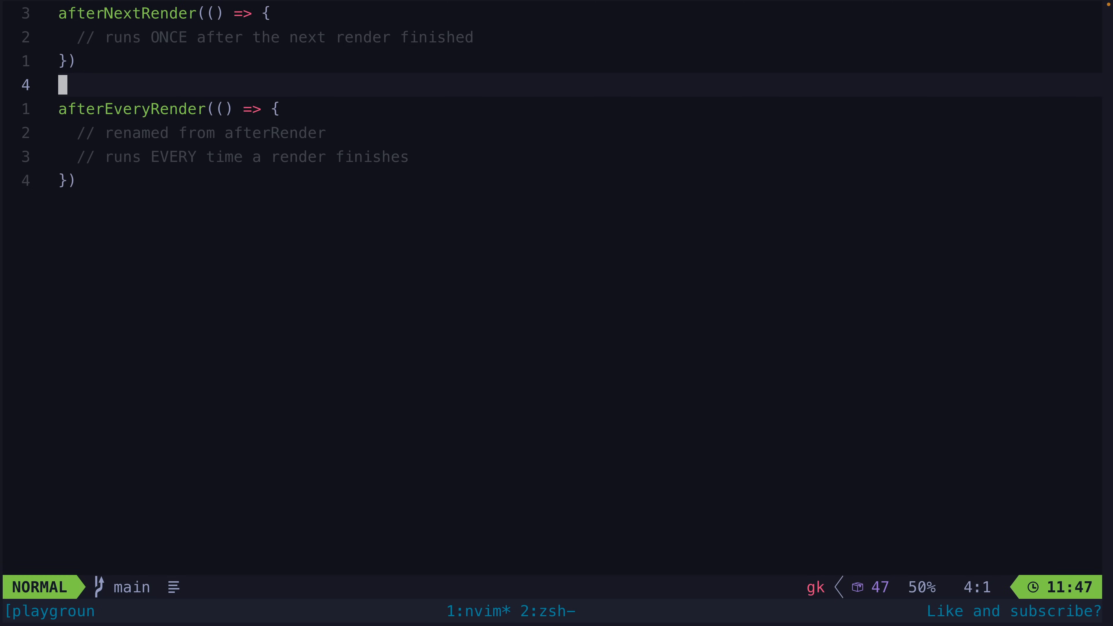
pyautogui.press('V')
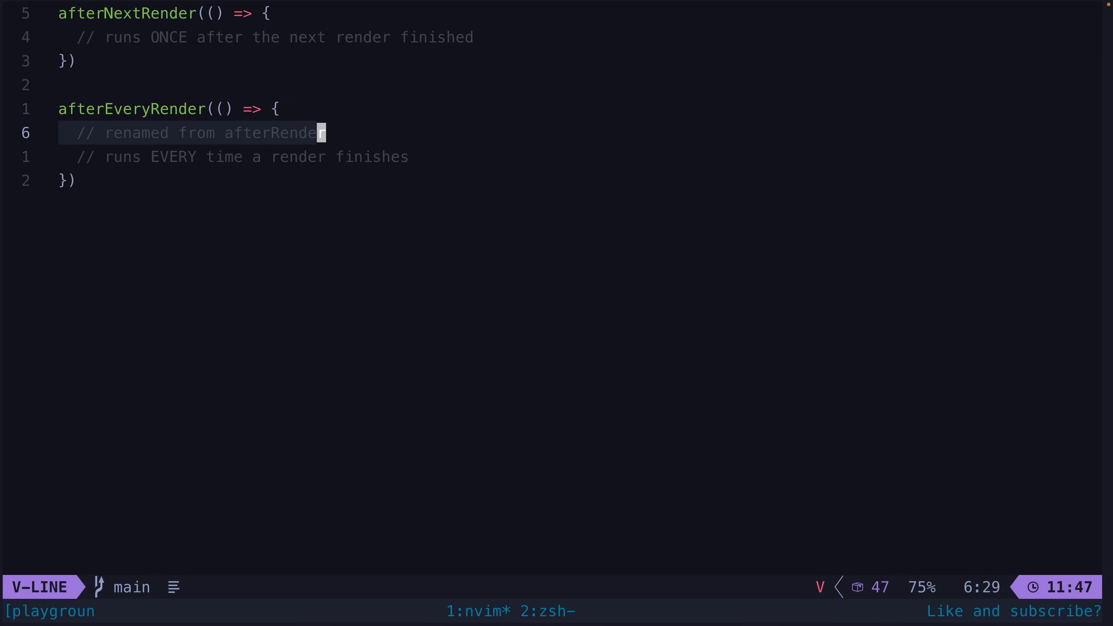
pyautogui.press('Escape')
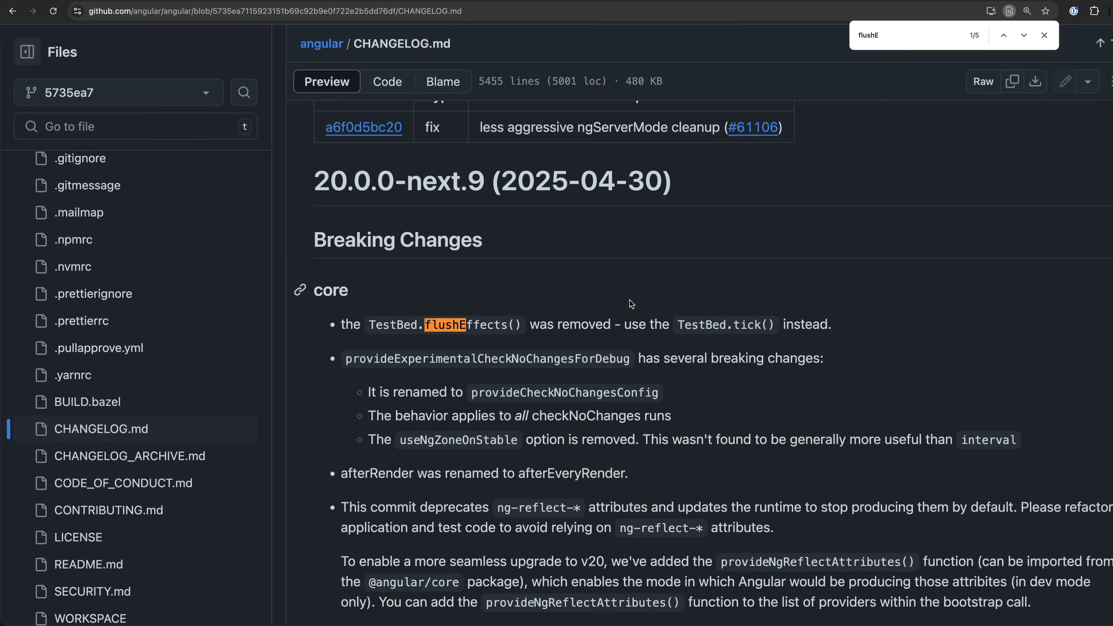
pyautogui.moveTo(891, 124)
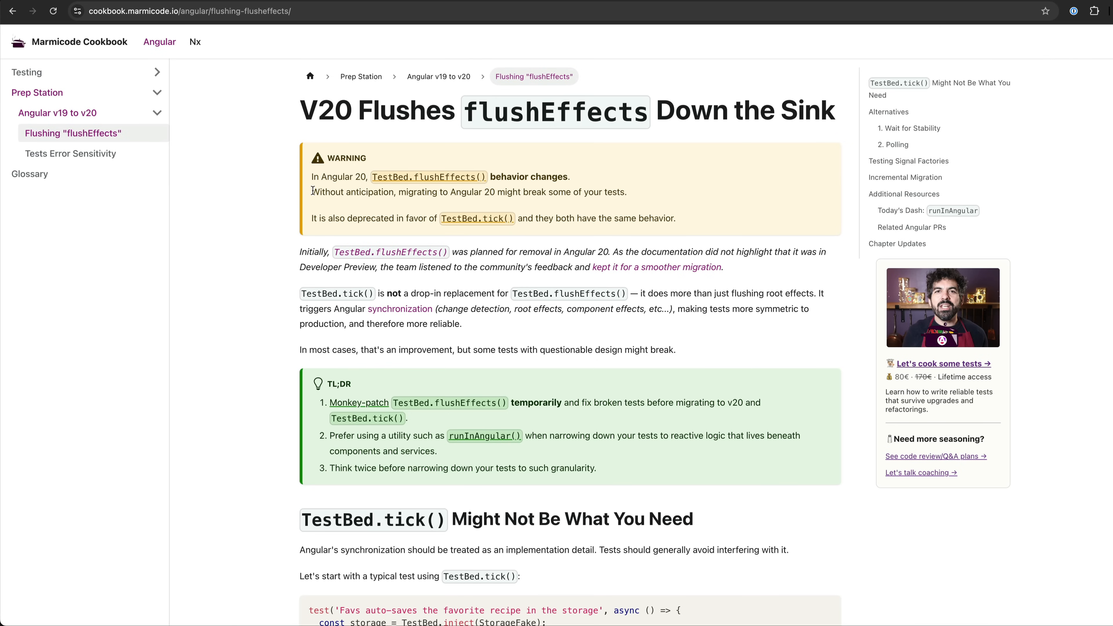
pyautogui.moveTo(662, 194)
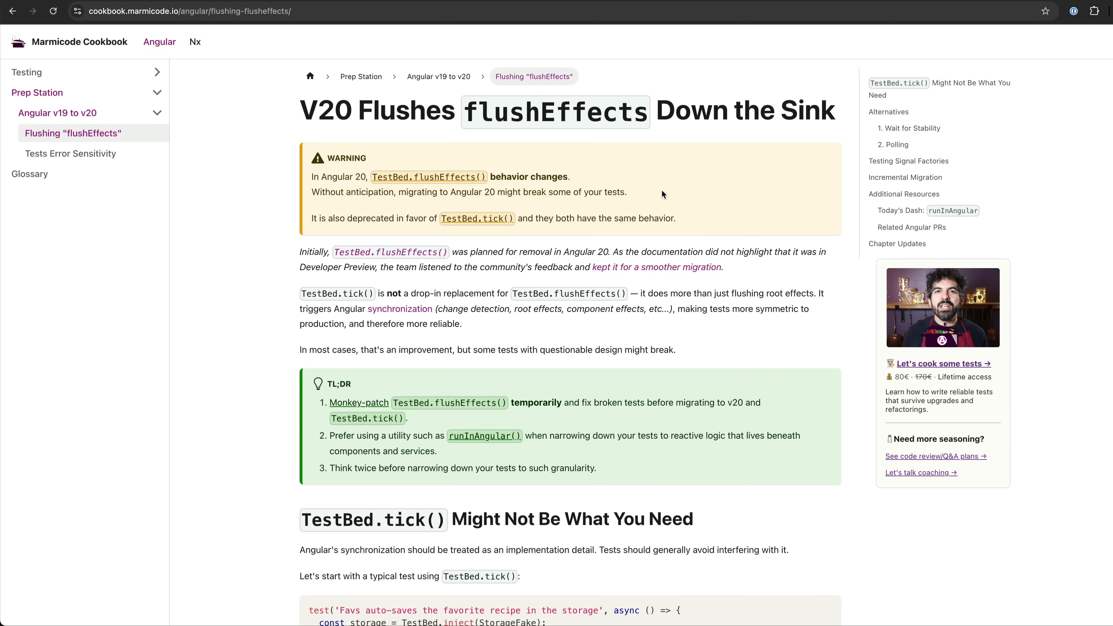
pyautogui.scroll(-3)
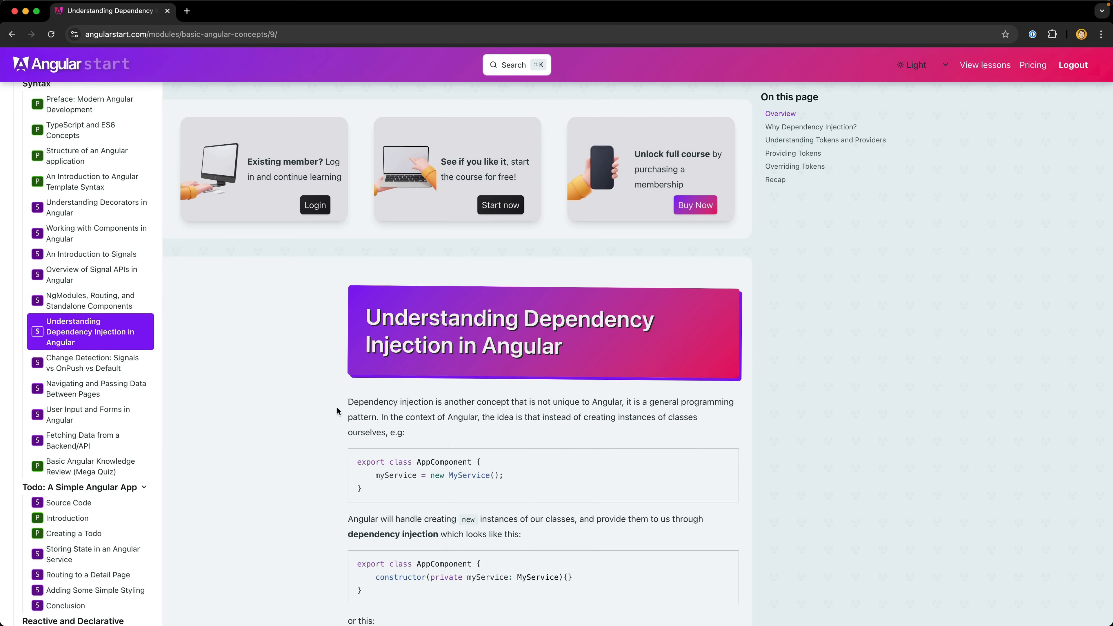
# Answer the Recap quiz with 'myService = inject(MyService)' and check it
pyautogui.scroll(-3)
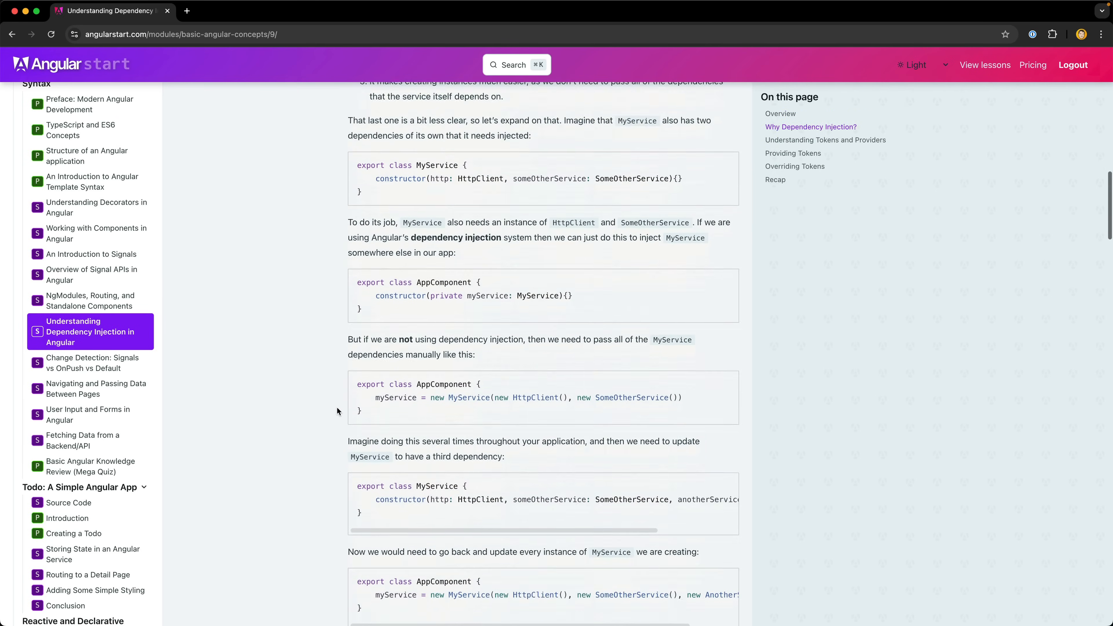
pyautogui.scroll(-3)
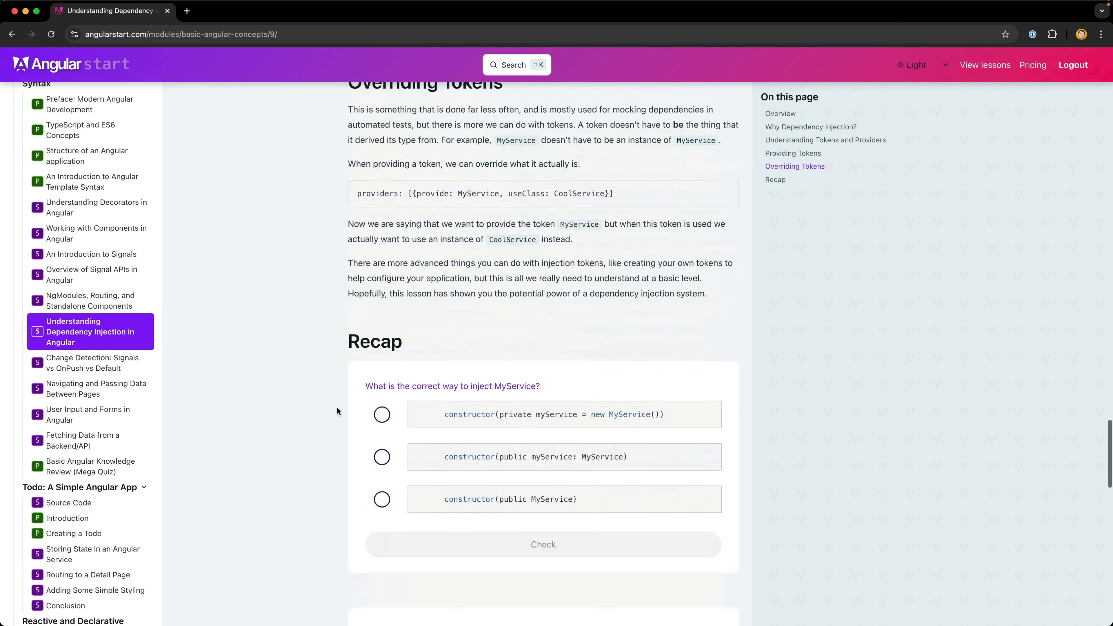
pyautogui.scroll(-3)
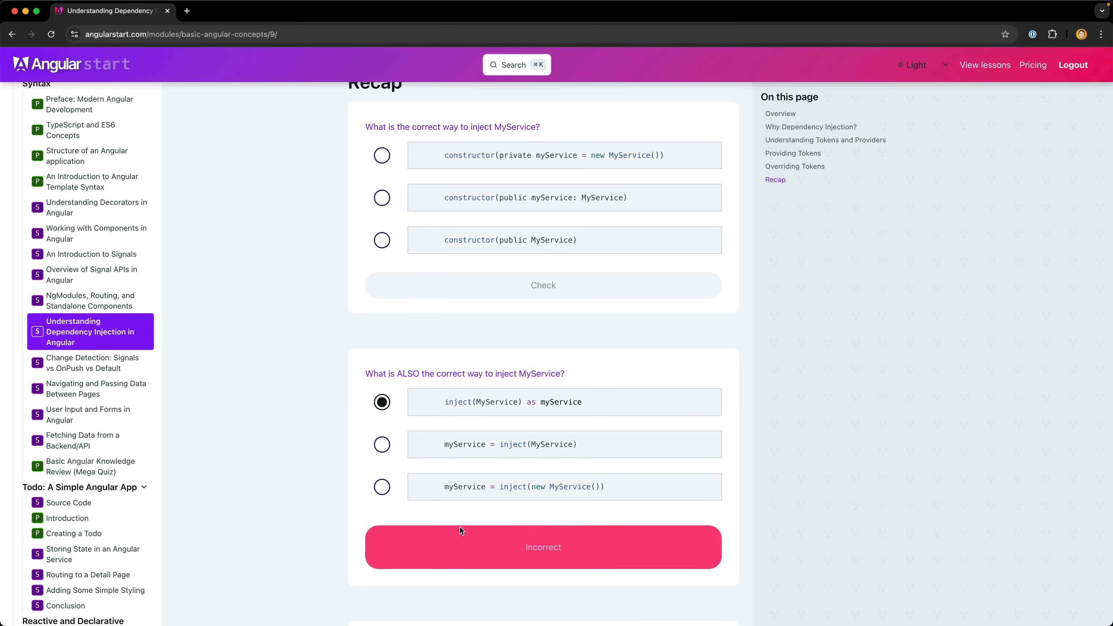
pyautogui.click(383, 445)
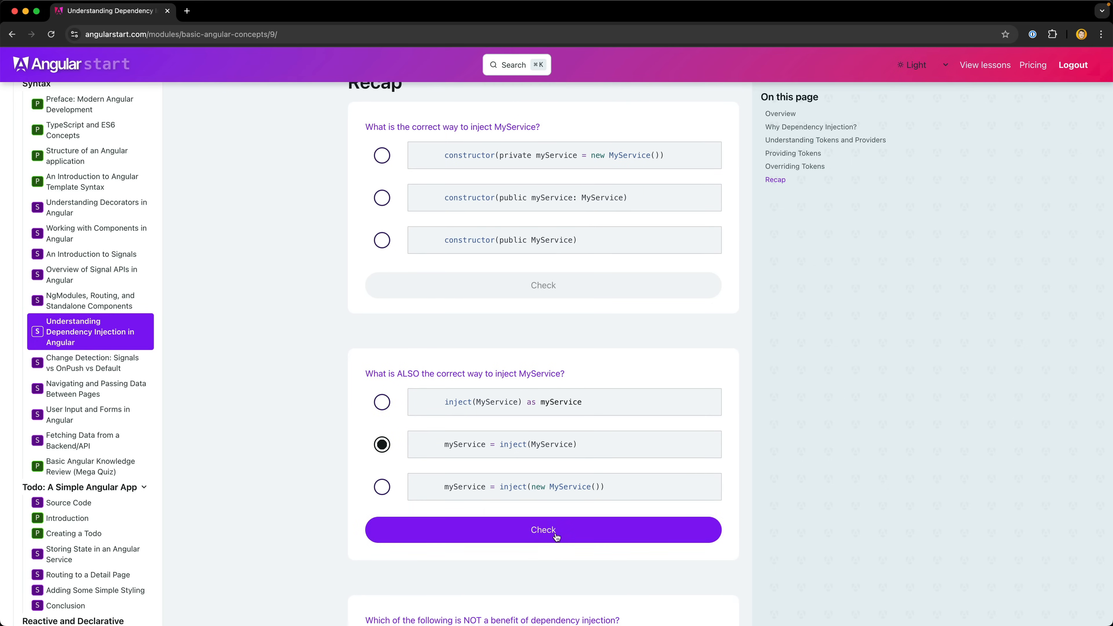
pyautogui.click(544, 529)
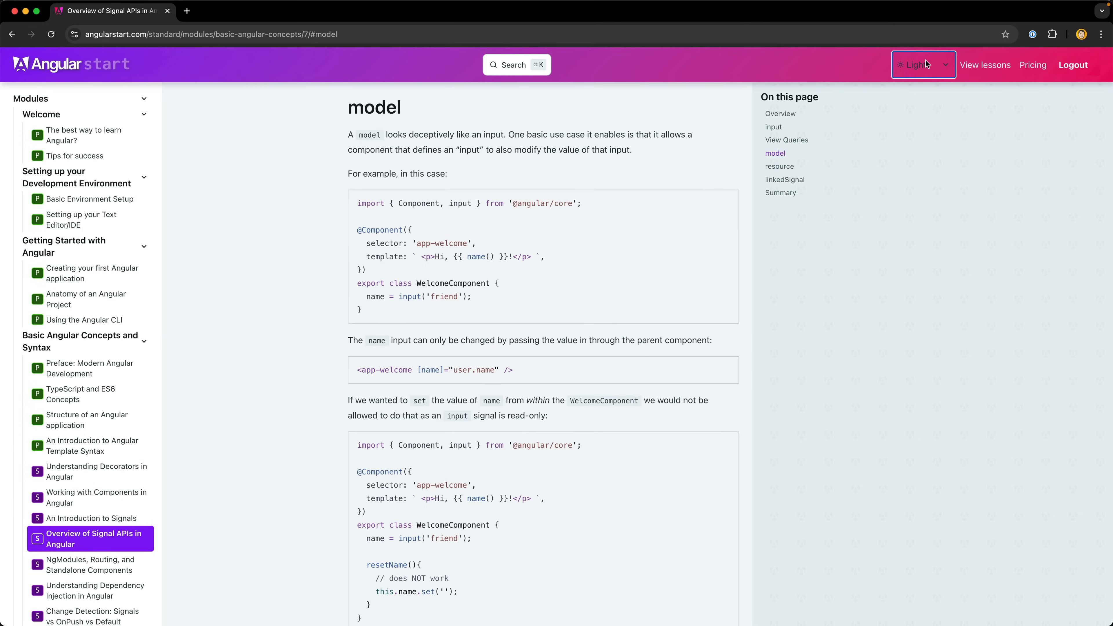
# Choose the Dark theme and read the Signal APIs lesson down to its Summary section
pyautogui.click(923, 64)
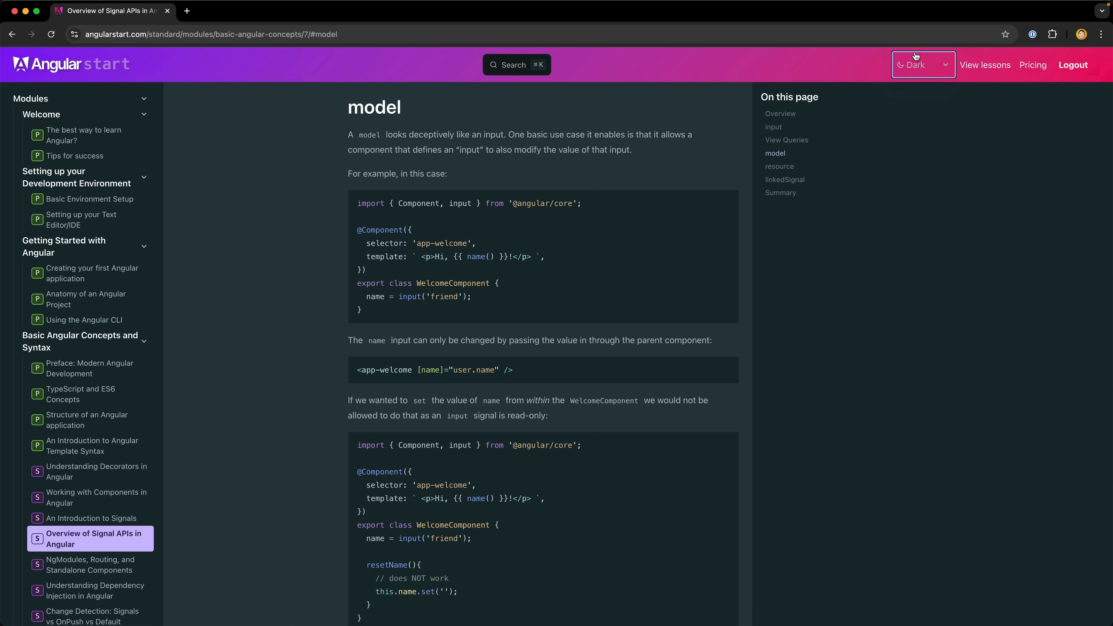
pyautogui.scroll(-3)
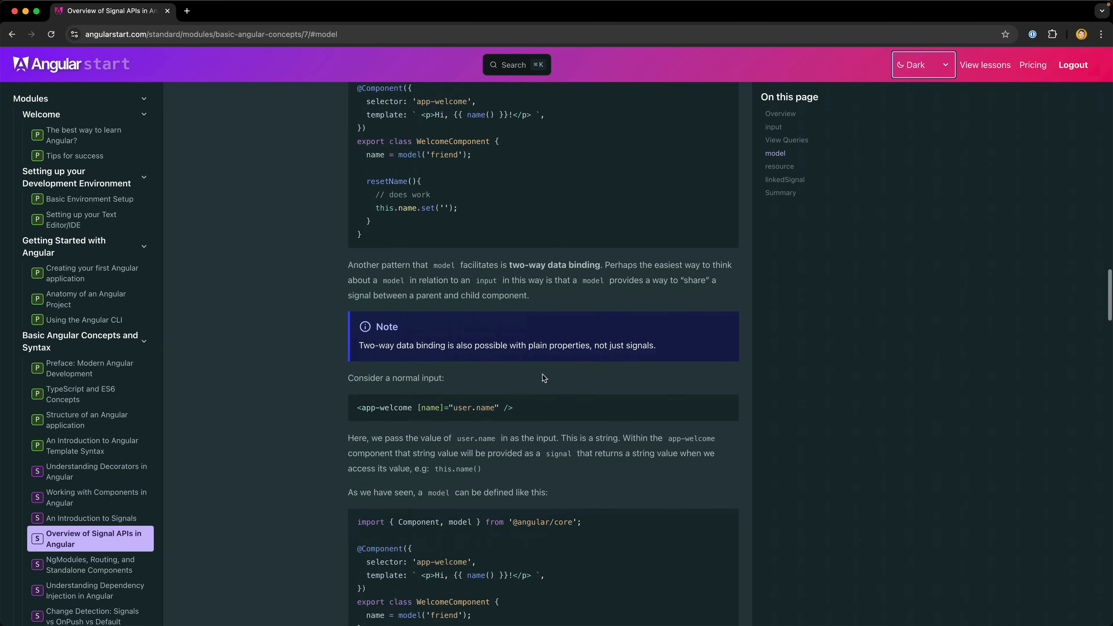
pyautogui.scroll(-3)
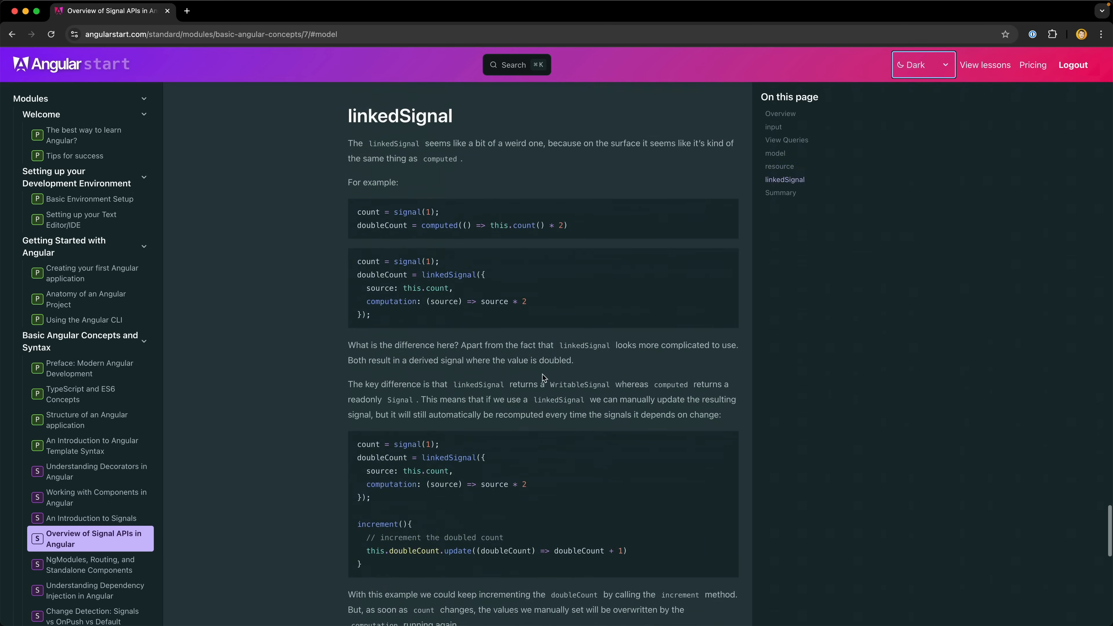
pyautogui.scroll(-3)
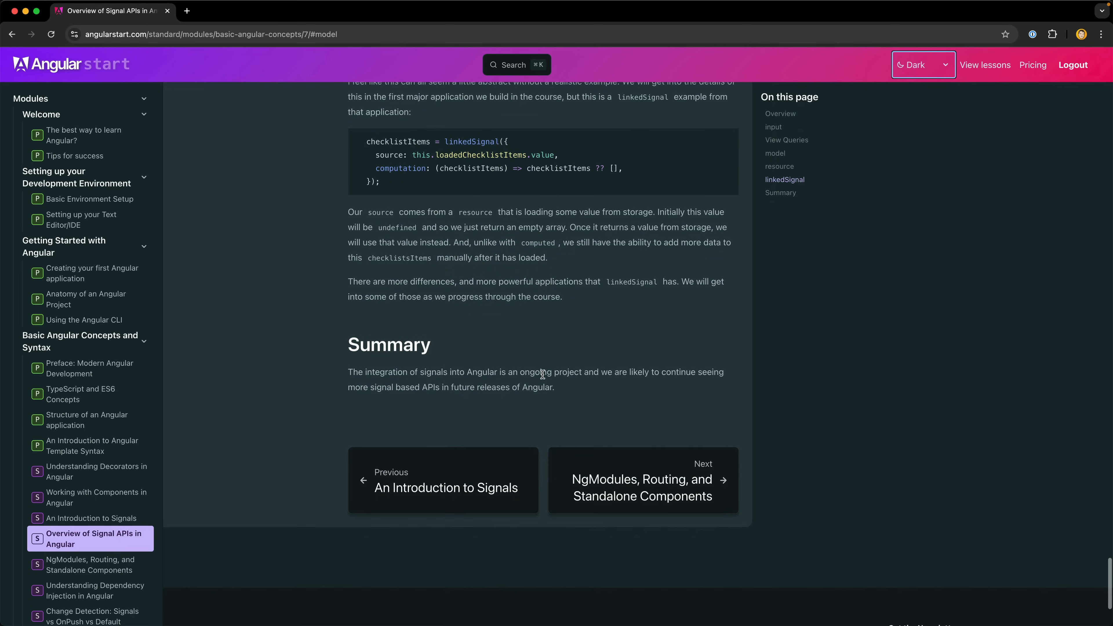